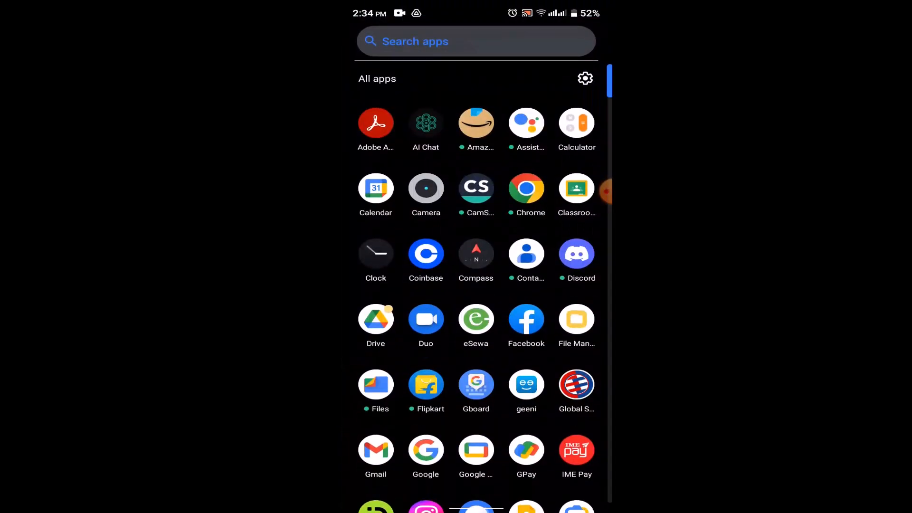
# Step: Search the app drawer for "Pl" to reach Google Play Store's search
pyautogui.click(475, 41)
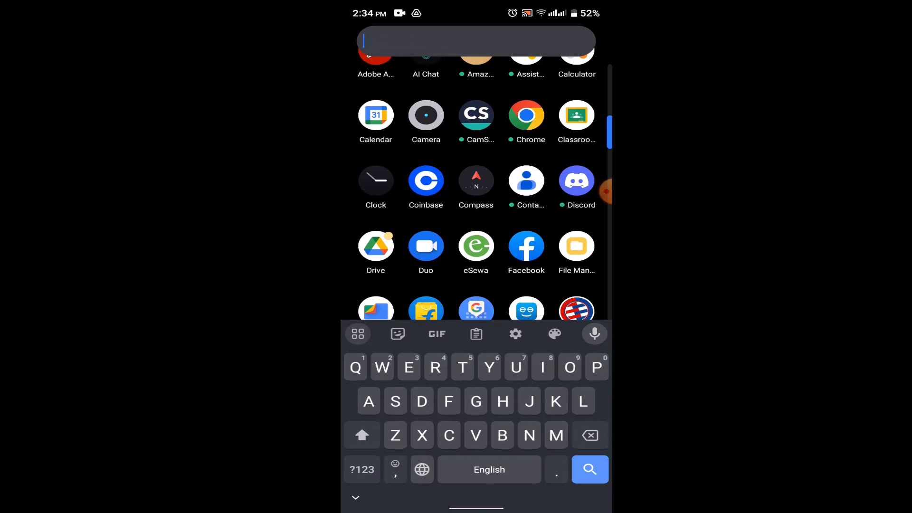
pyautogui.write('Pl')
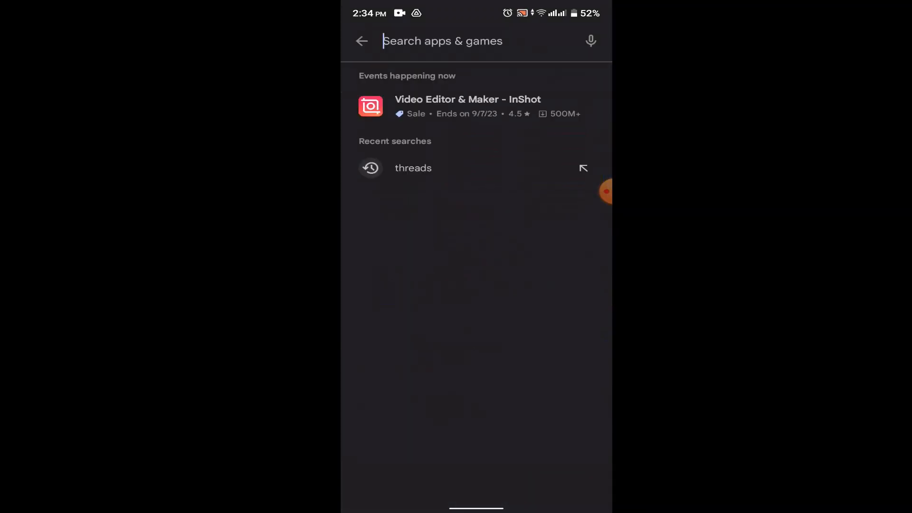
# Step: Update the Facebook app from its Play Store search result, then launch it
pyautogui.write('facebook')
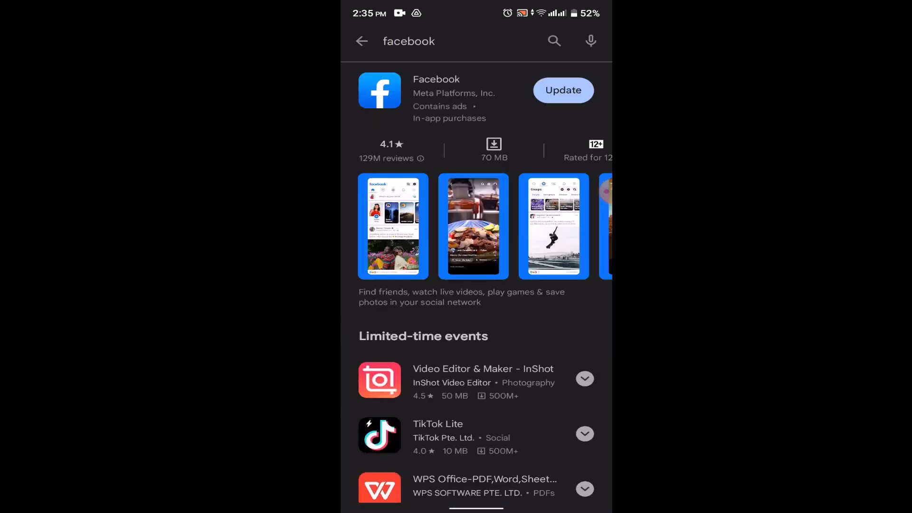
pyautogui.click(561, 90)
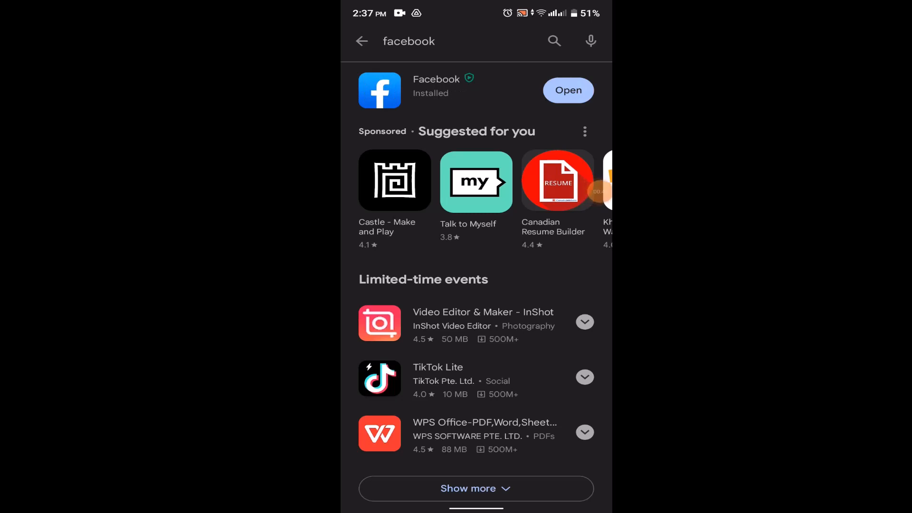
pyautogui.click(567, 90)
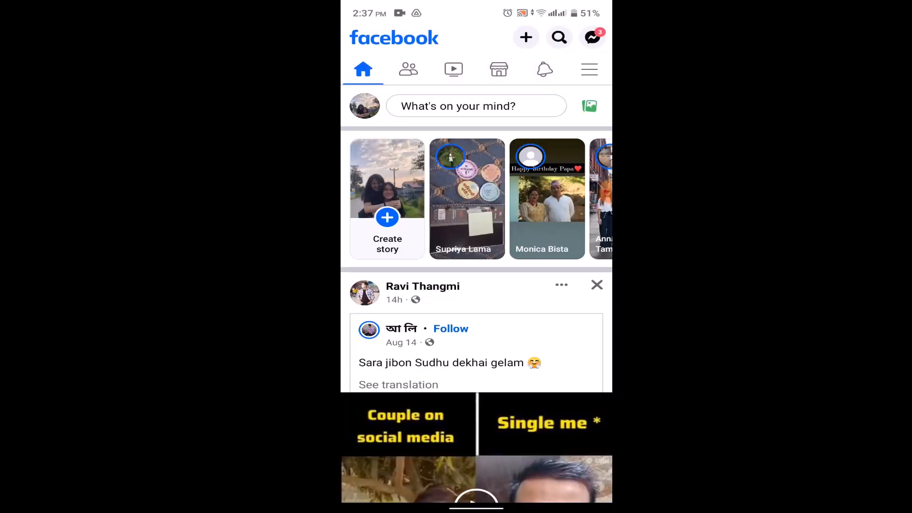
# Step: Scroll the Facebook Menu down to the Log out button
pyautogui.click(588, 70)
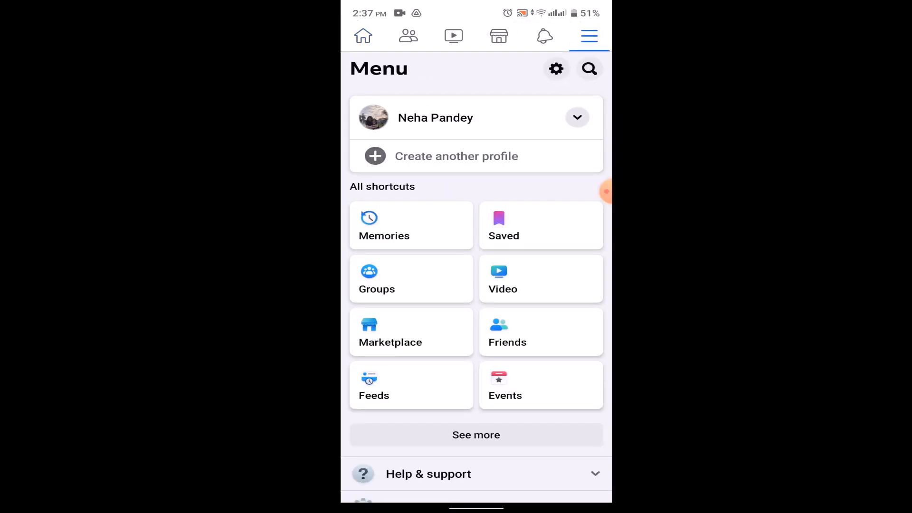
pyautogui.click(577, 117)
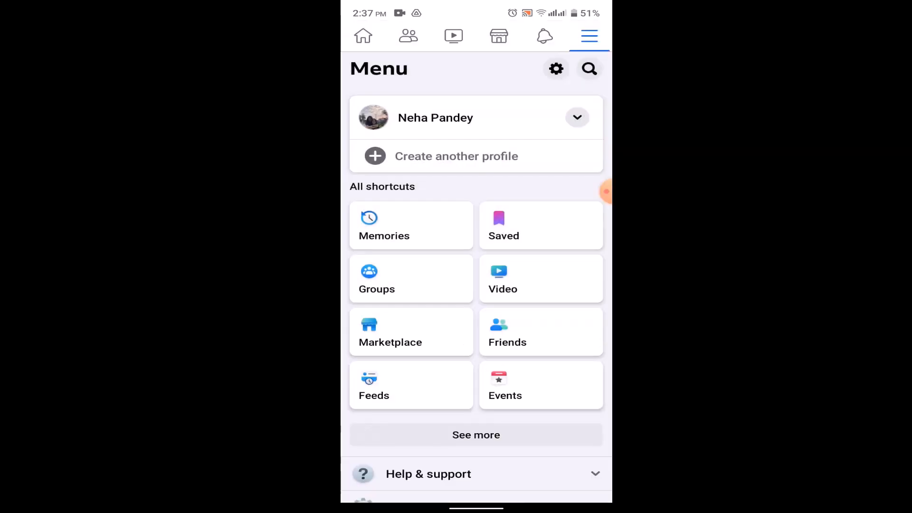
pyautogui.scroll(-3)
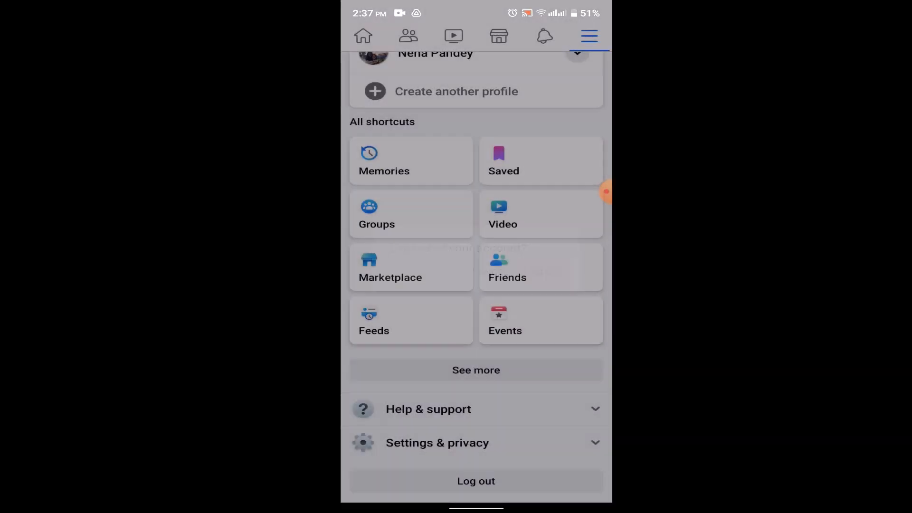
# Step: Log out of the current Facebook account and confirm
pyautogui.click(475, 481)
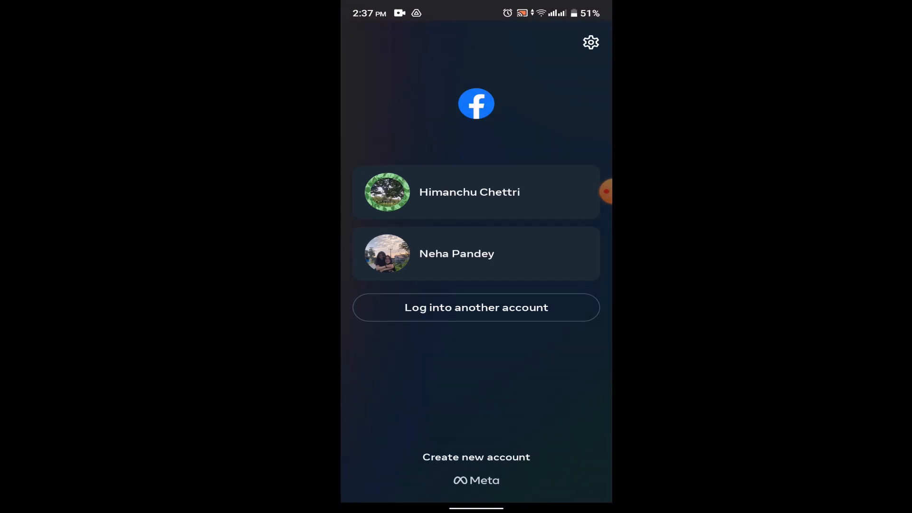
pyautogui.click(591, 41)
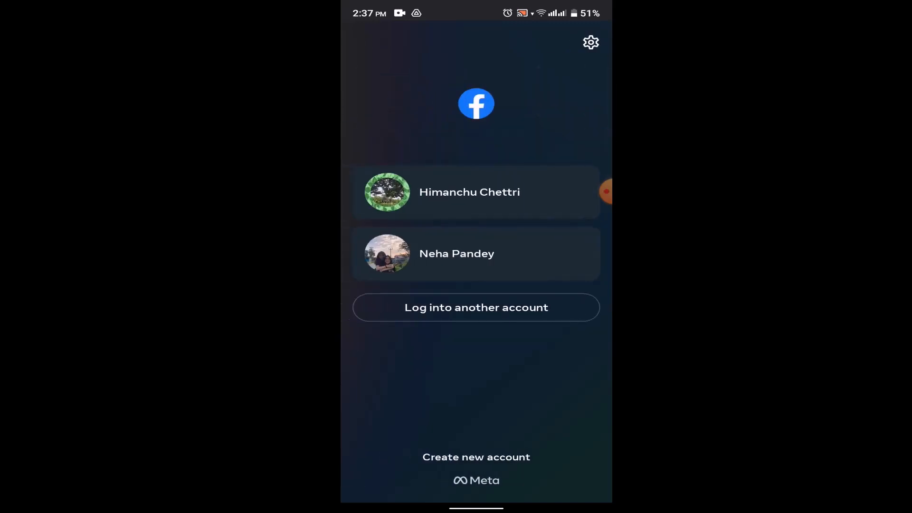
# Step: View the first saved profile's Remove profile page, then return to Manage profiles
pyautogui.click(591, 42)
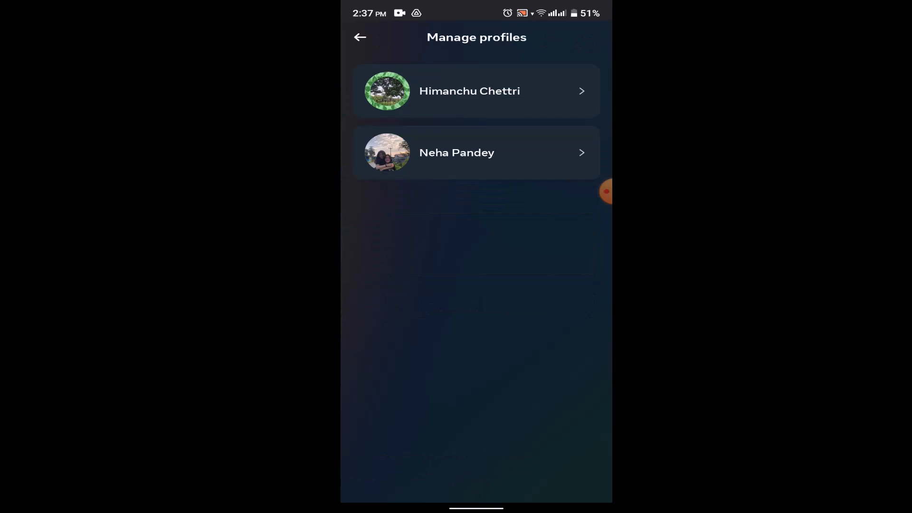
pyautogui.click(476, 90)
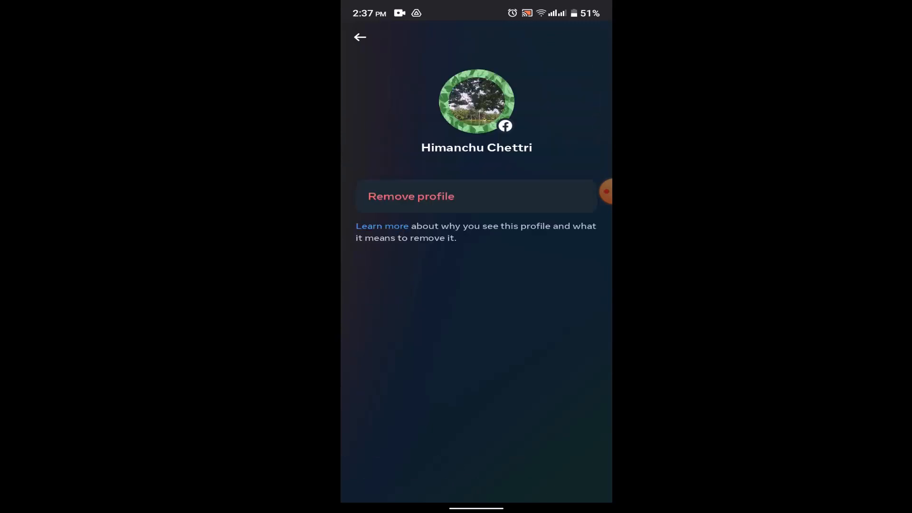
pyautogui.click(360, 36)
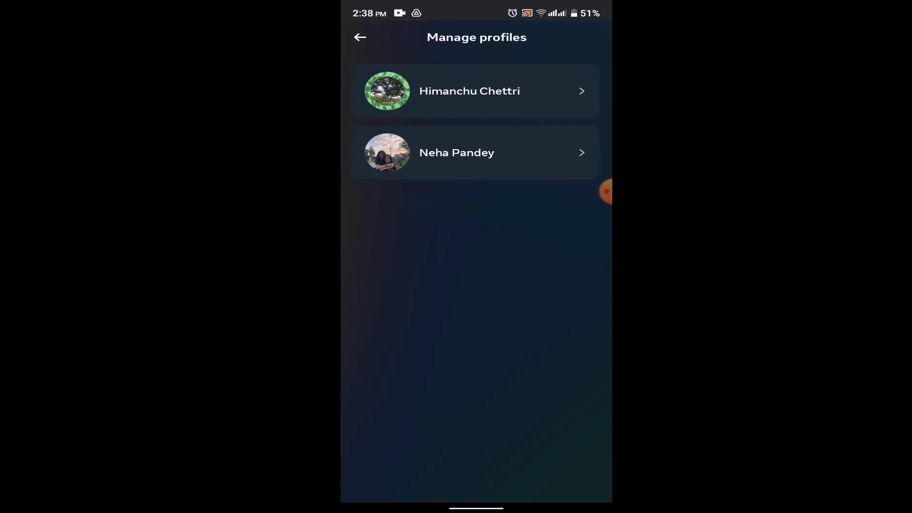